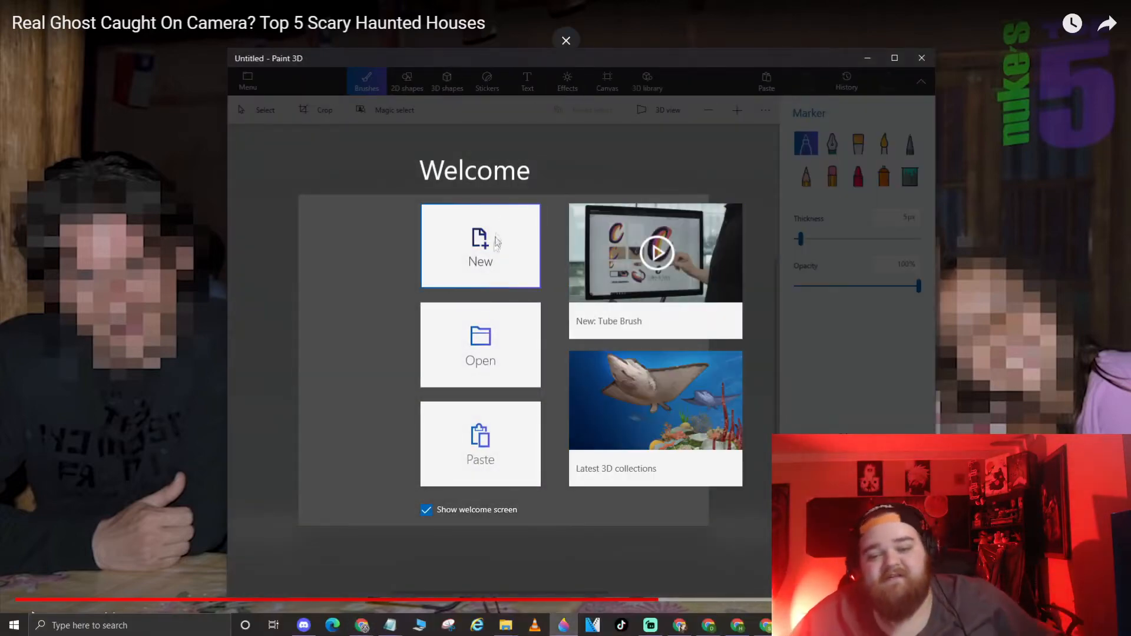
Start a new blank image from the Paint 3D welcome screen.
{"action": "left_click", "coordinate": [479, 245]}
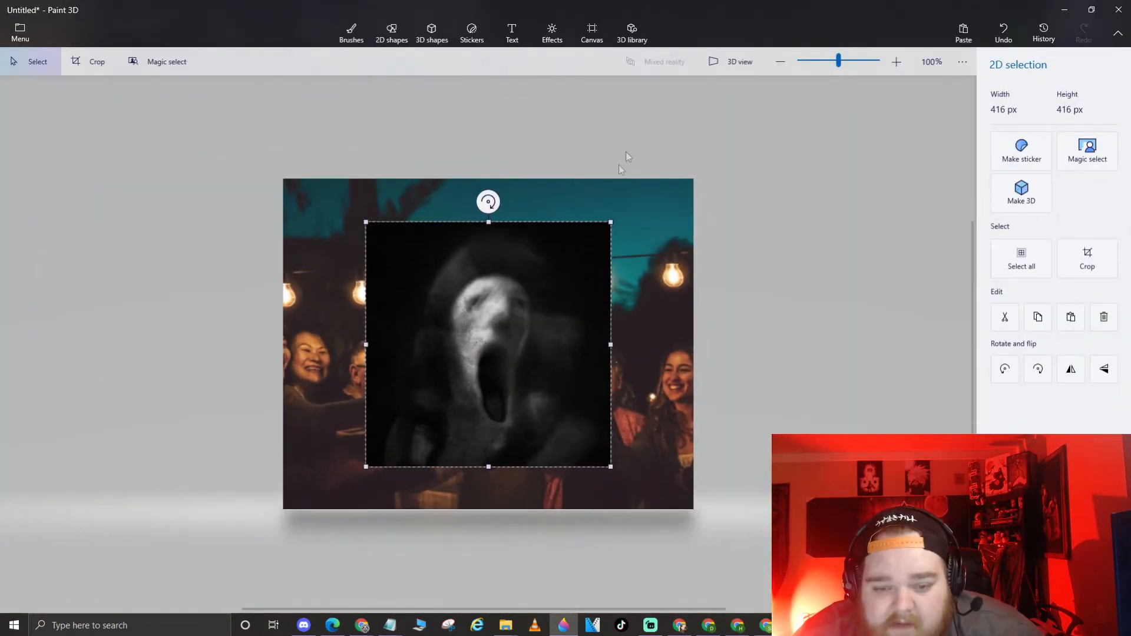
Move the ghost picture left and Magic-select only its pale face.
{"action": "left_click_drag", "start_coordinate": [488, 344], "coordinate": [566, 351]}
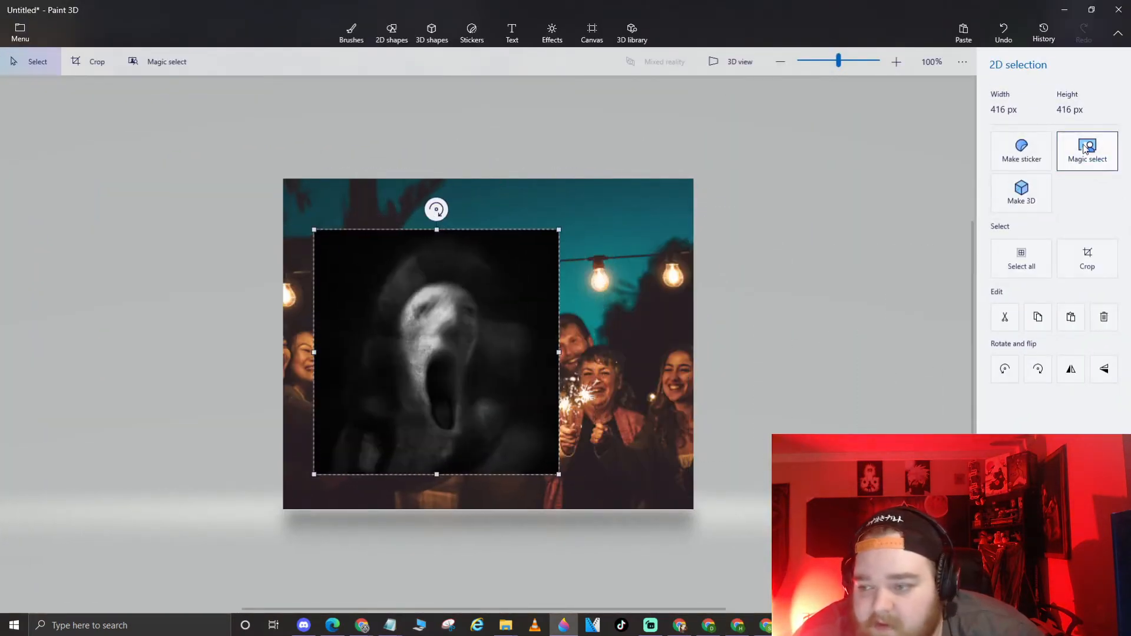
{"action": "left_click", "coordinate": [1087, 150]}
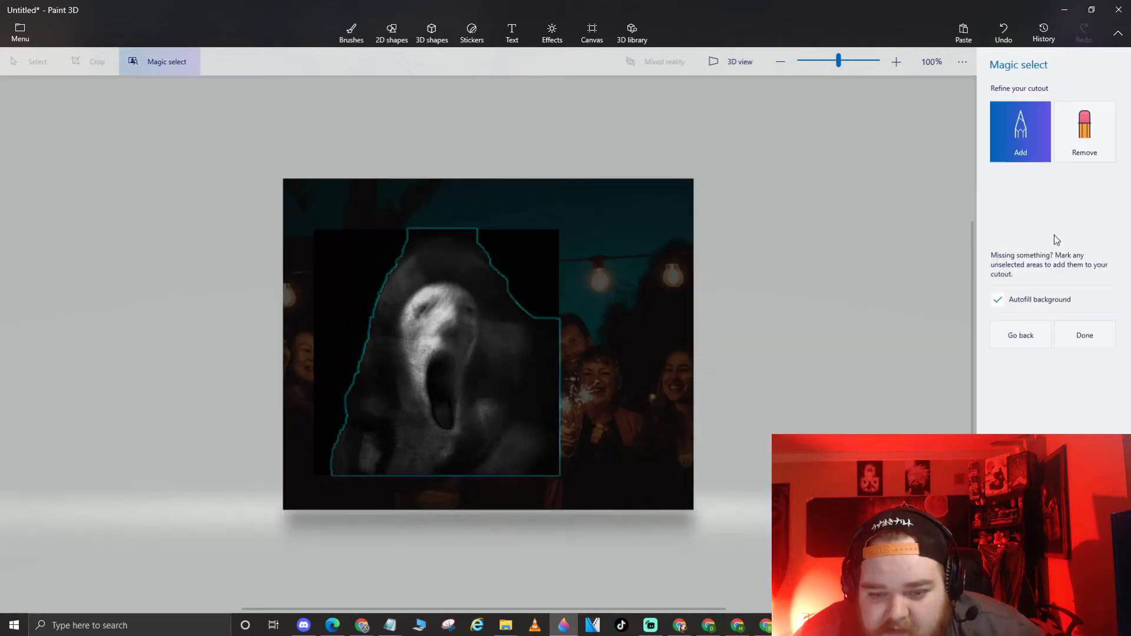
{"action": "left_click", "coordinate": [1085, 132]}
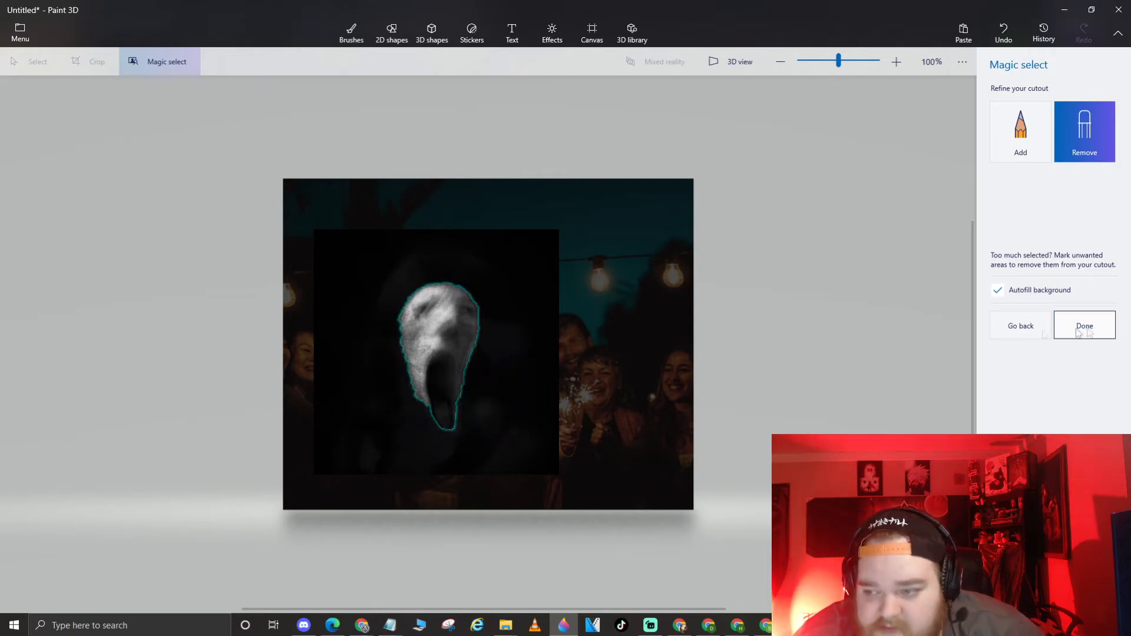
{"action": "left_click", "coordinate": [1085, 325]}
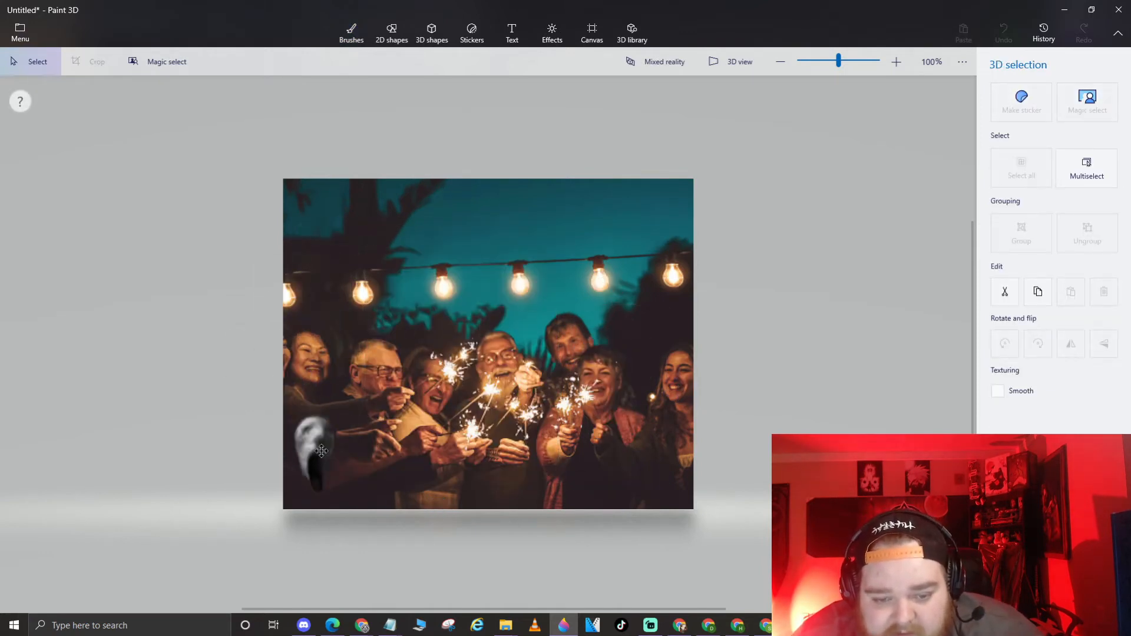
Drag the ghost face behind the left guests, then pick it from custom stickers.
{"action": "left_click_drag", "start_coordinate": [322, 451], "coordinate": [339, 314]}
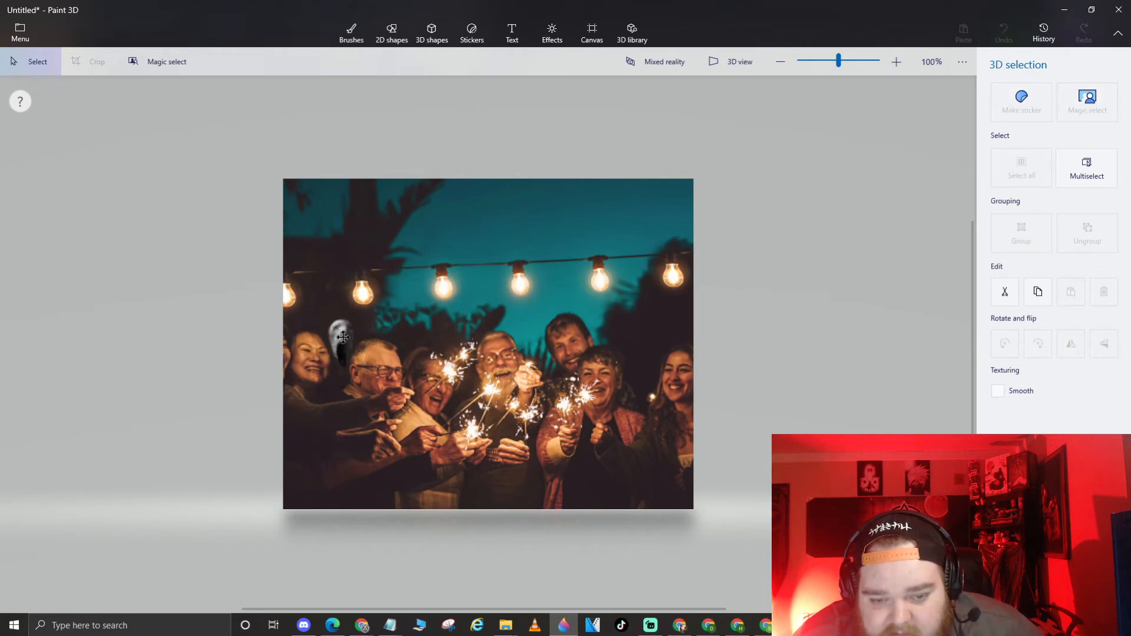
{"action": "left_click", "coordinate": [472, 32]}
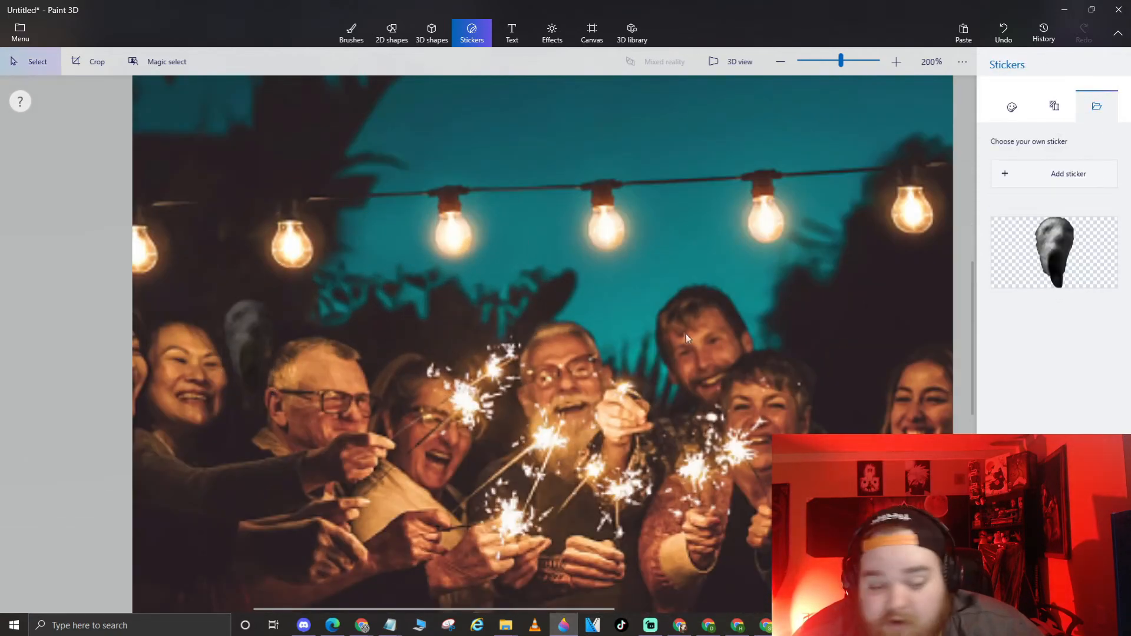
{"action": "left_click", "coordinate": [781, 61]}
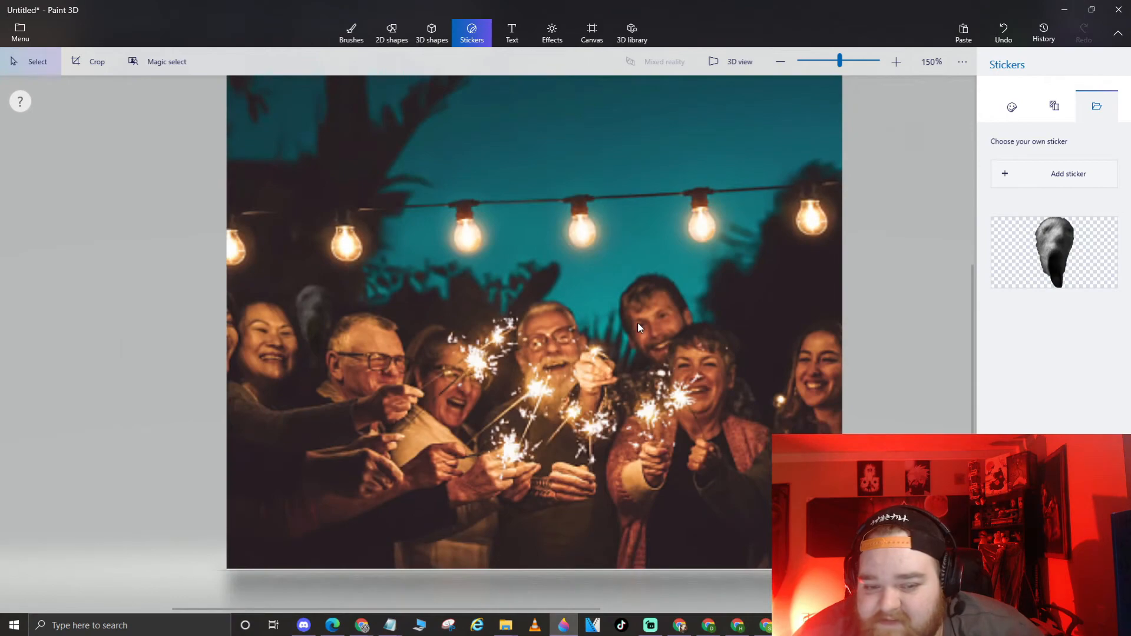
{"action": "mouse_move", "coordinate": [225, 363]}
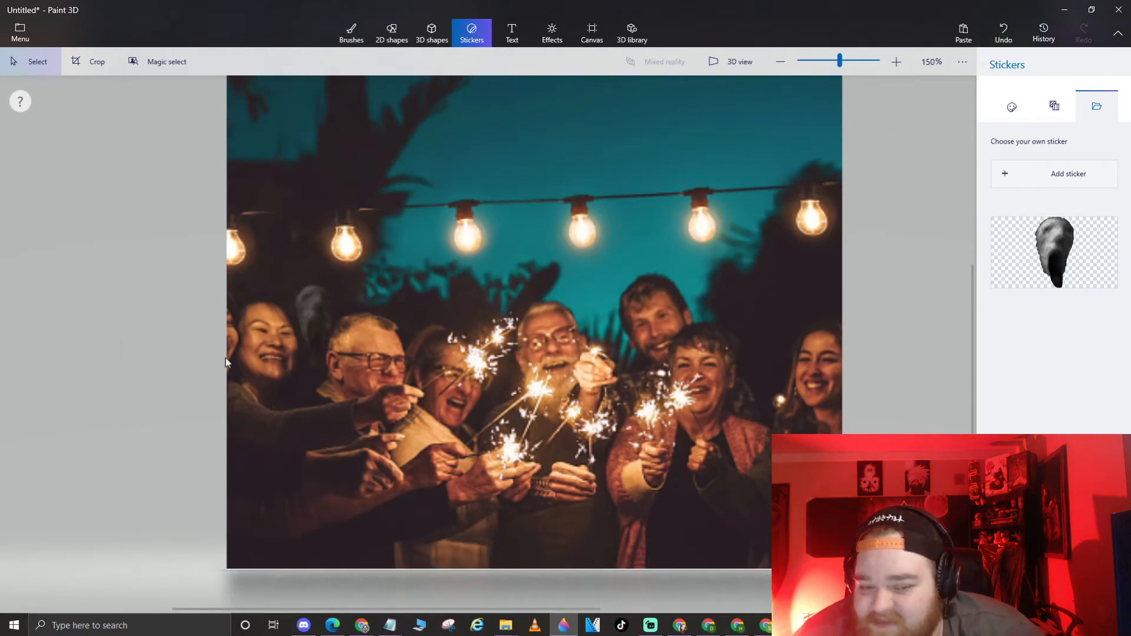
{"action": "left_click", "coordinate": [896, 61]}
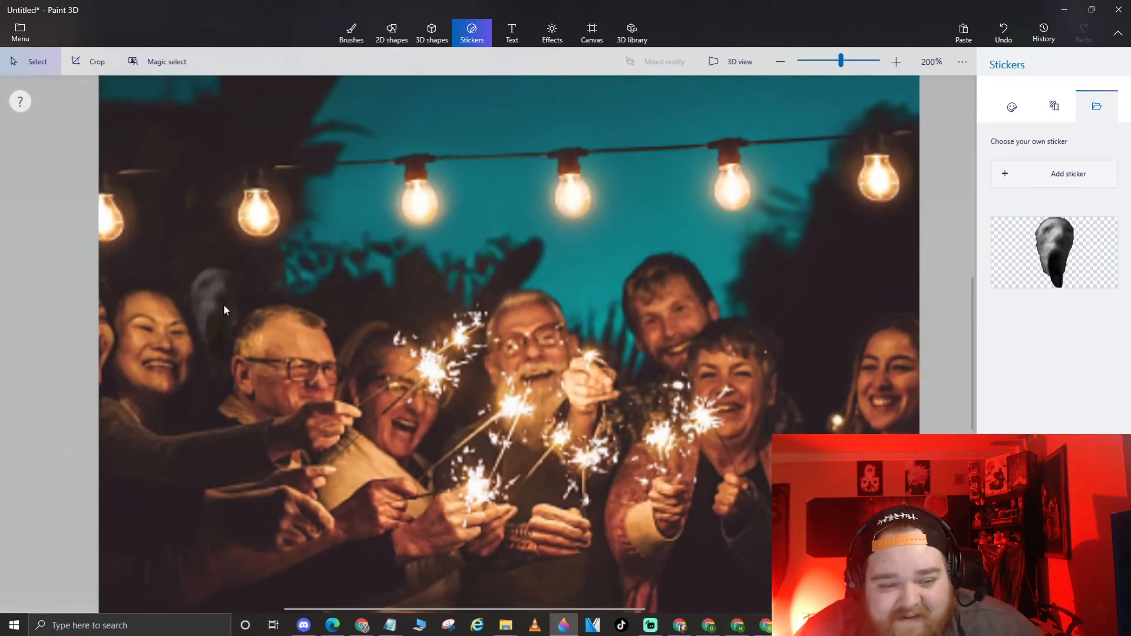
{"action": "mouse_move", "coordinate": [193, 347]}
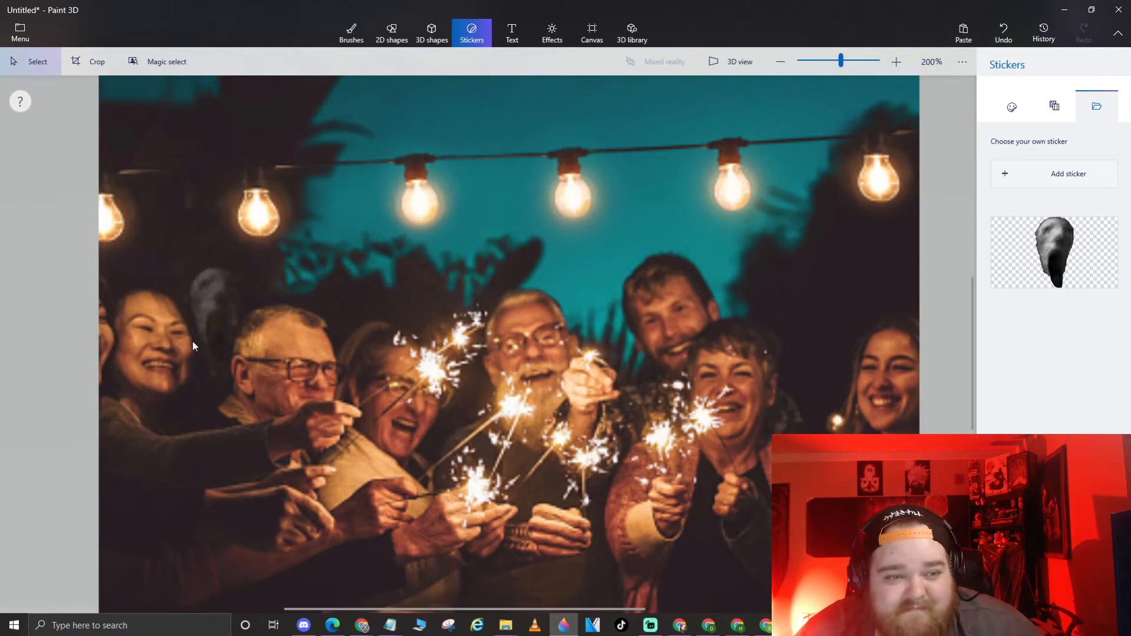
{"action": "left_click", "coordinate": [780, 62]}
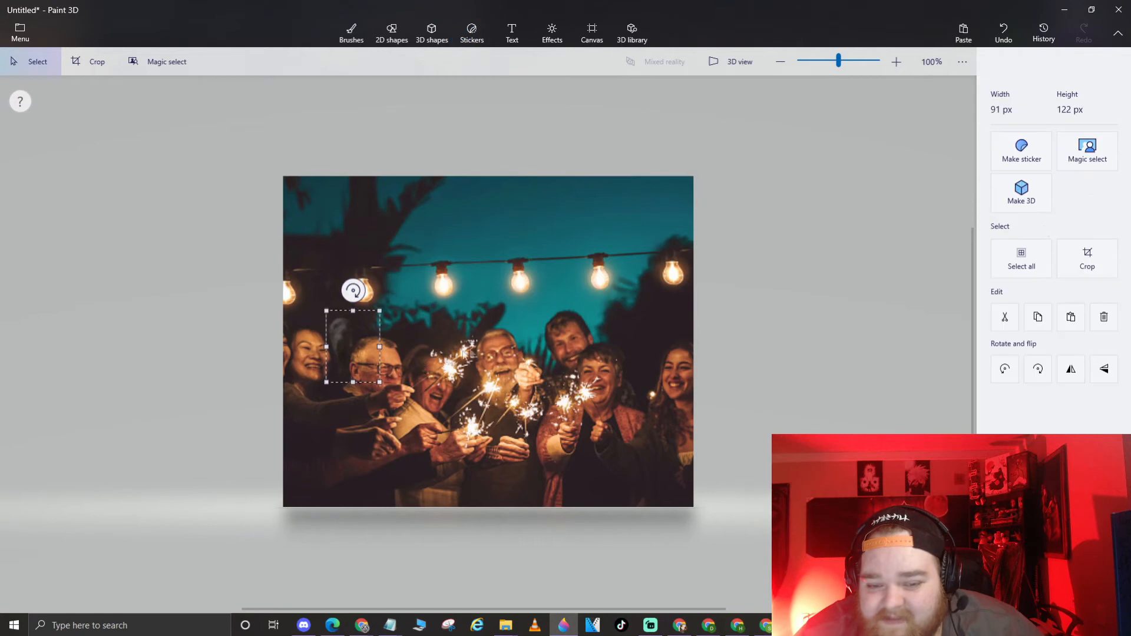
Stamp a second ghost face sticker at 18% opacity beside the woman on the right.
{"action": "left_click", "coordinate": [472, 32]}
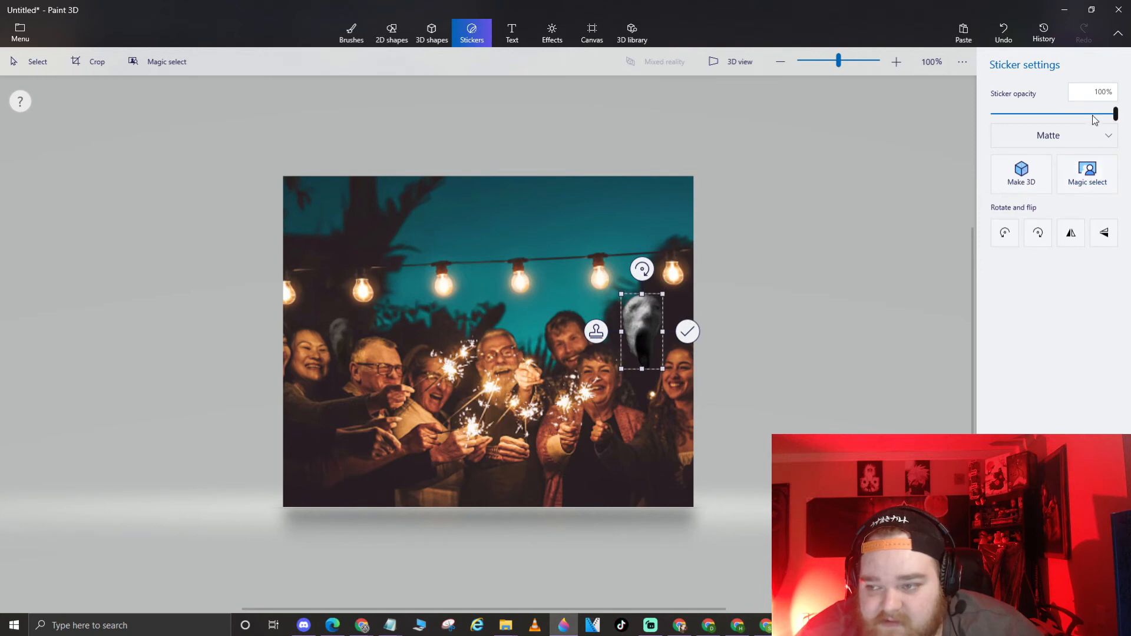
{"action": "left_click_drag", "start_coordinate": [1115, 114], "coordinate": [1014, 113]}
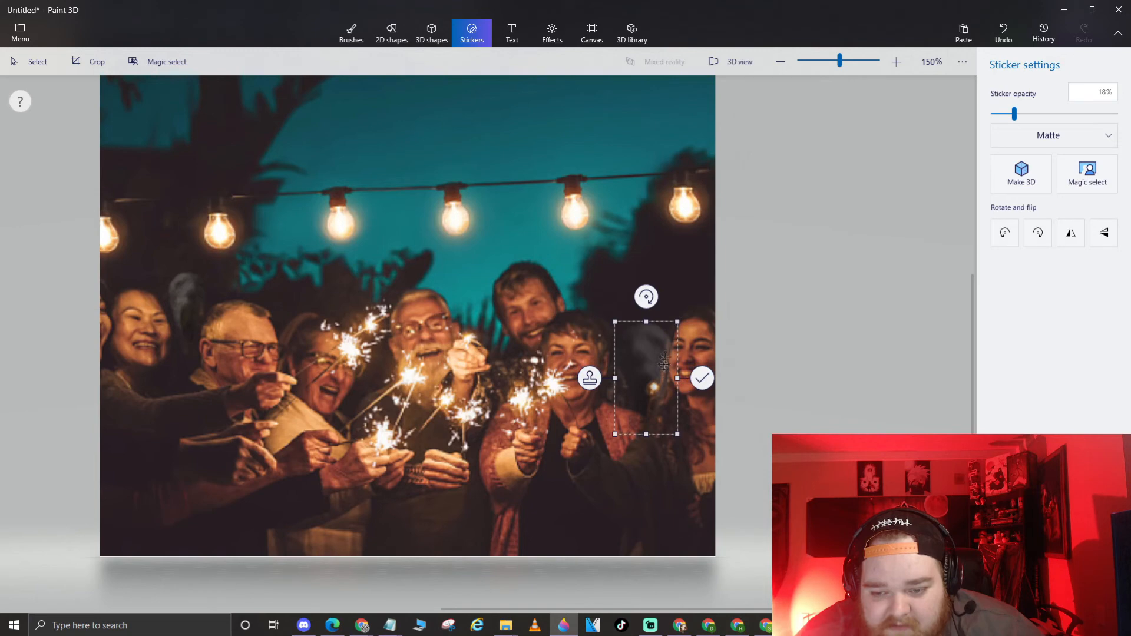
{"action": "left_click", "coordinate": [702, 377]}
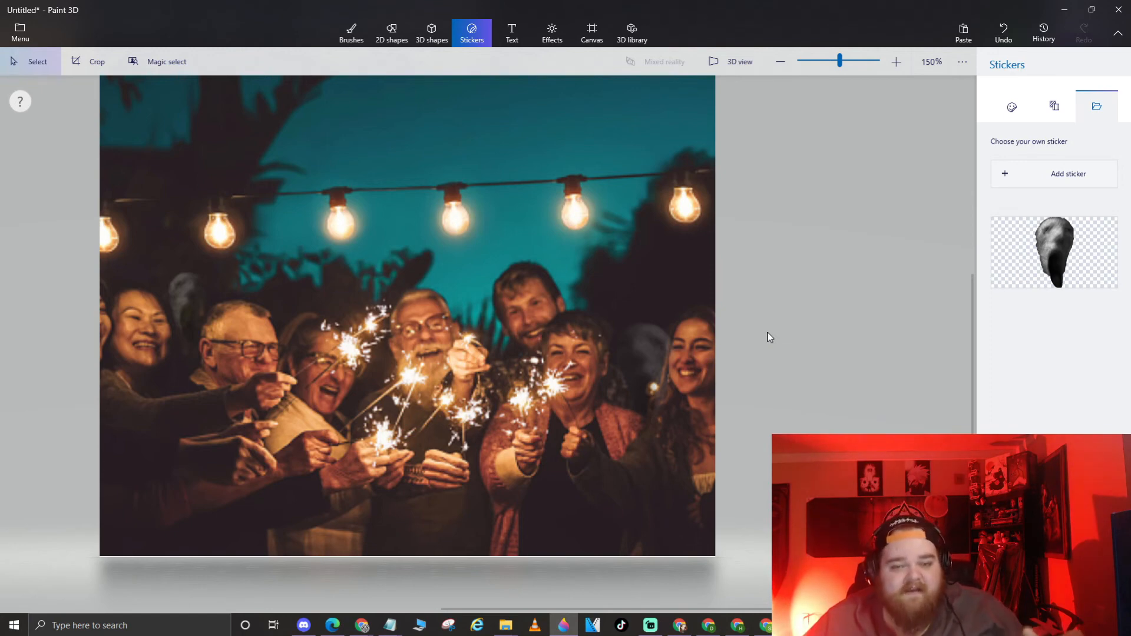
{"action": "mouse_move", "coordinate": [498, 209]}
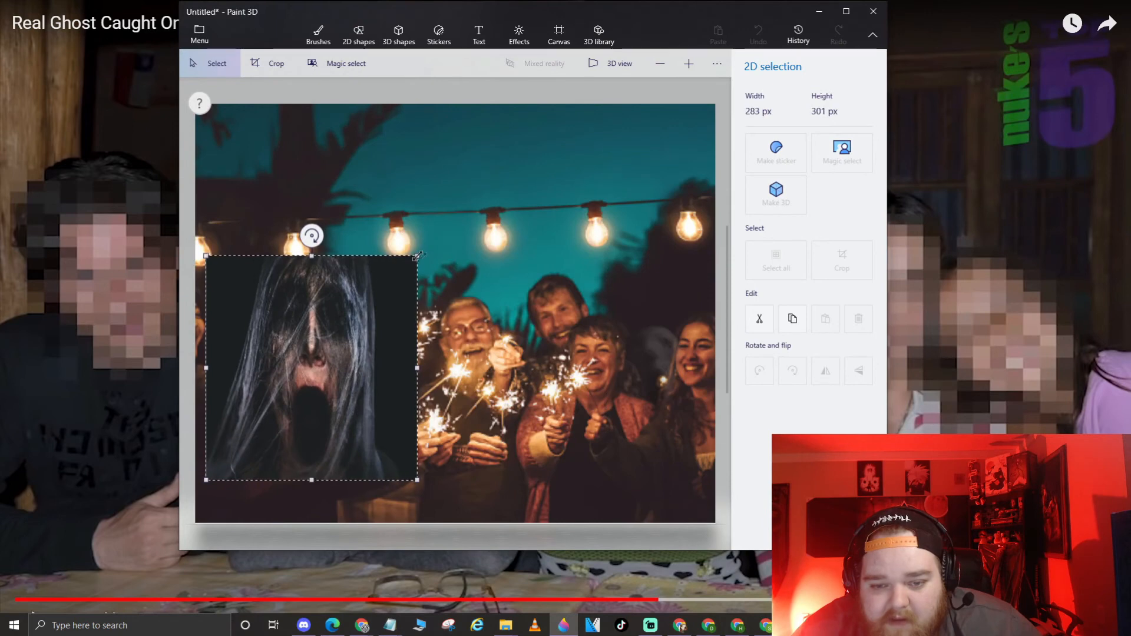
Turn the long-haired ghost into a 46% opacity sticker and stamp it top right.
{"action": "left_click", "coordinate": [438, 34]}
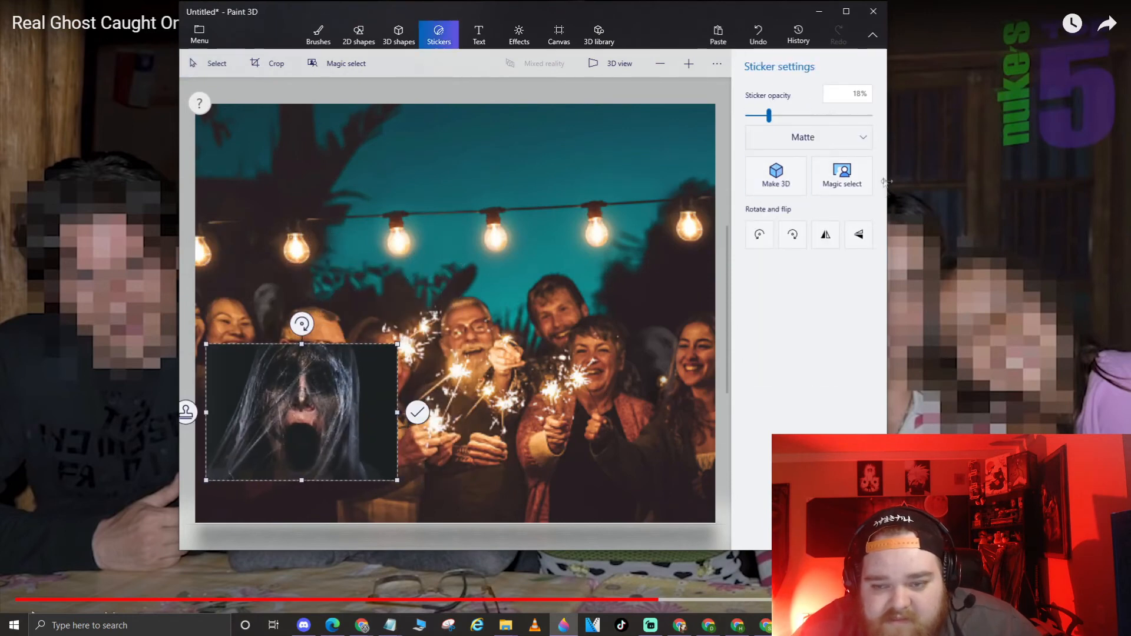
{"action": "left_click_drag", "start_coordinate": [768, 116], "coordinate": [820, 115]}
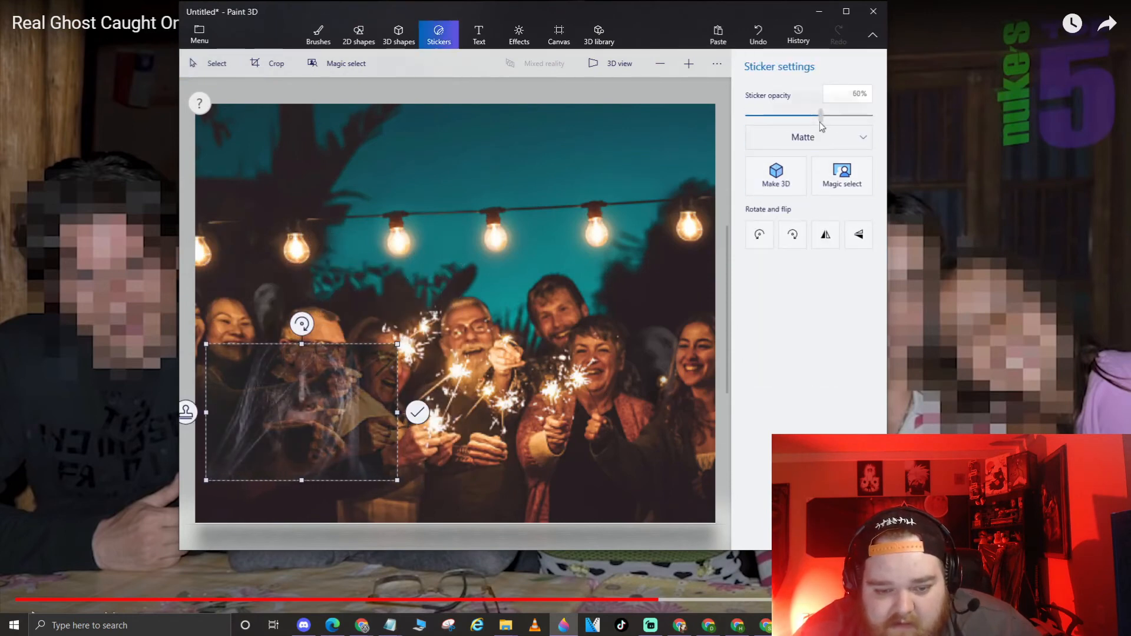
{"action": "left_click_drag", "start_coordinate": [819, 115], "coordinate": [803, 116]}
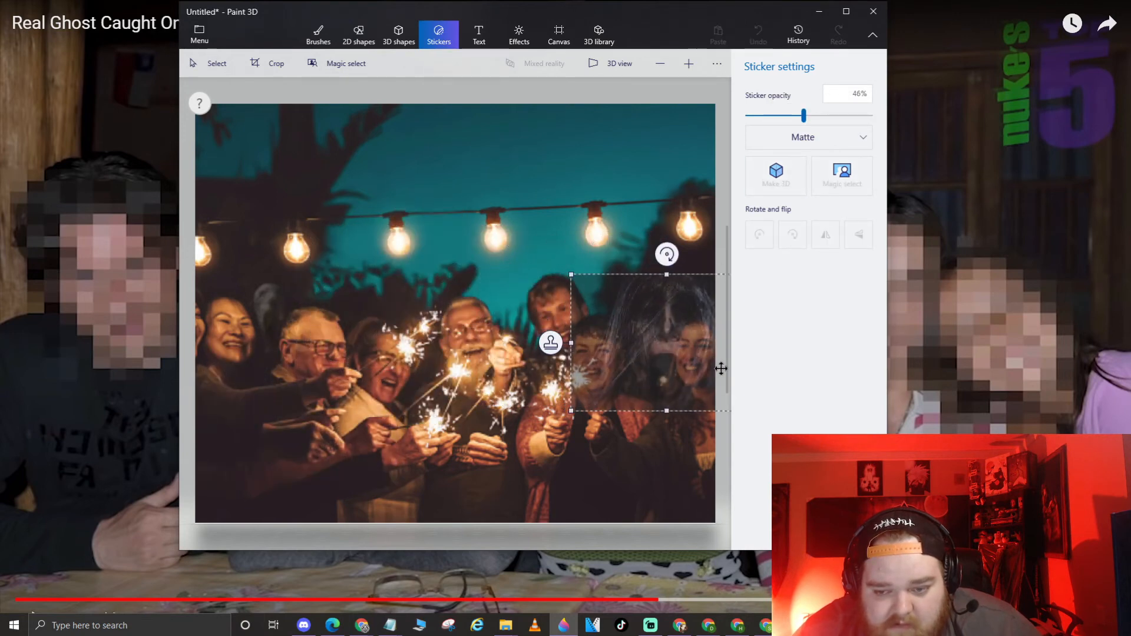
{"action": "left_click_drag", "start_coordinate": [647, 343], "coordinate": [651, 267]}
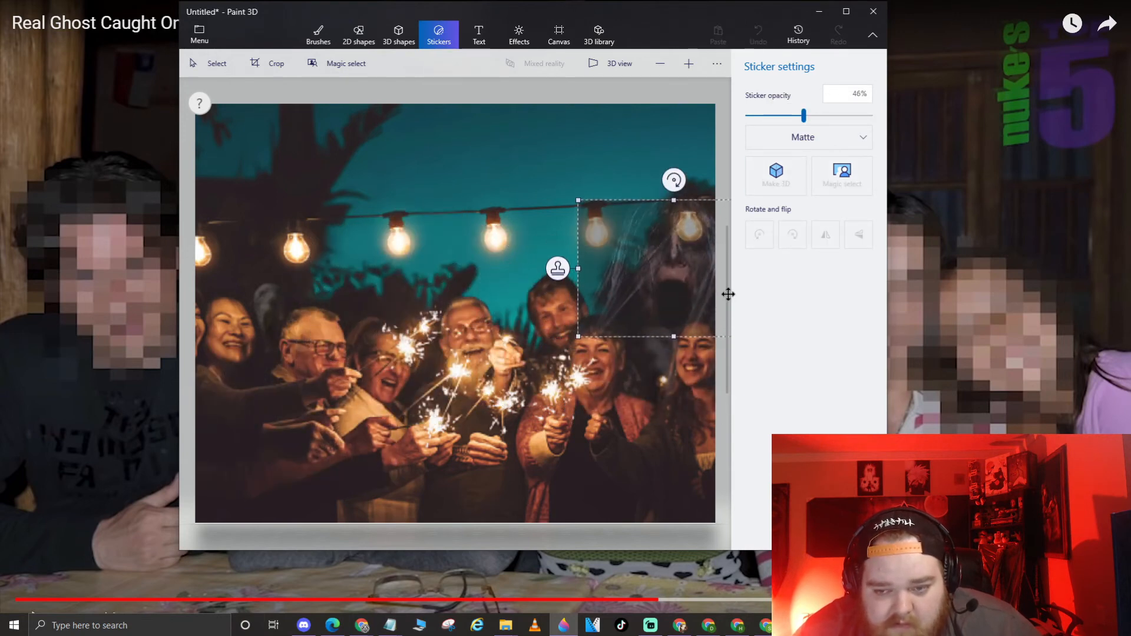
{"action": "left_click_drag", "start_coordinate": [804, 115], "coordinate": [772, 116]}
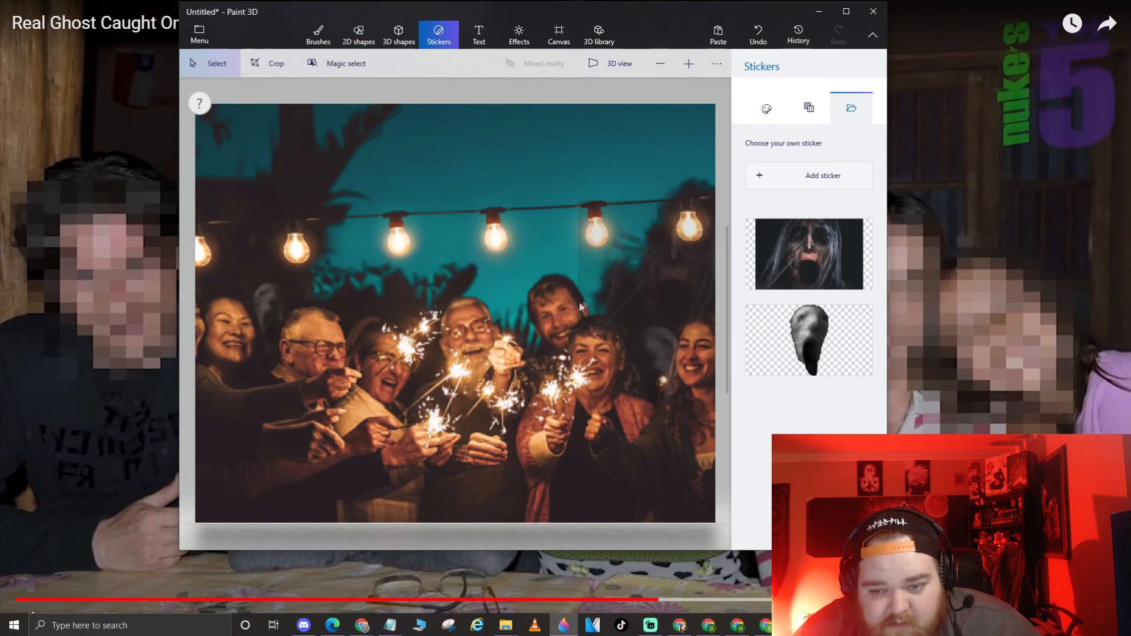
{"action": "left_click_drag", "start_coordinate": [624, 277], "coordinate": [664, 332]}
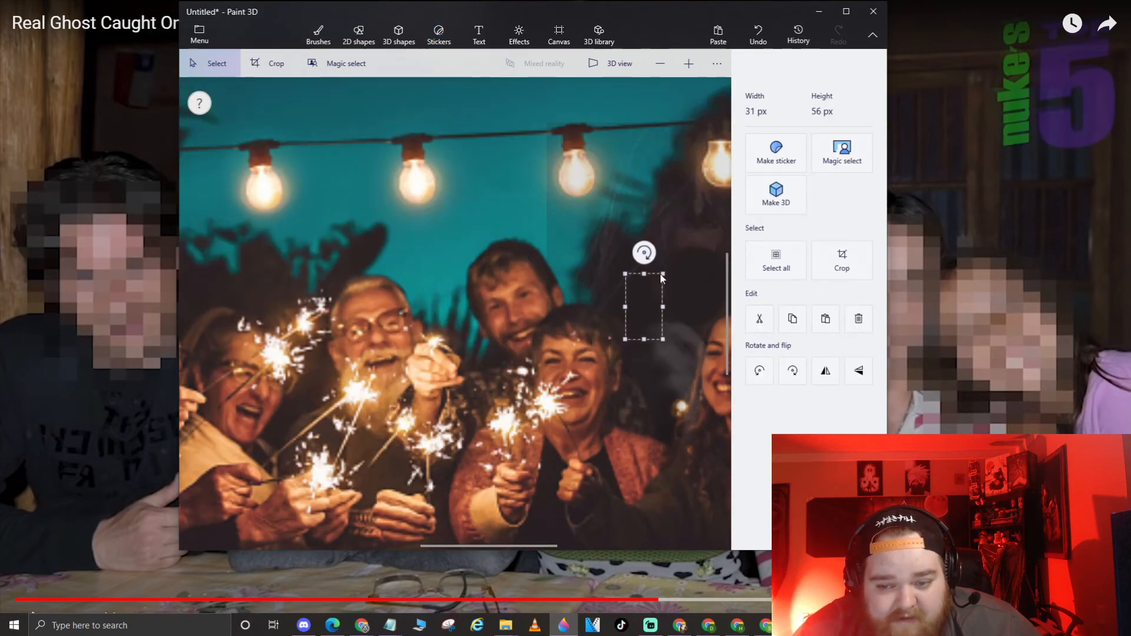
{"action": "left_click", "coordinate": [438, 34]}
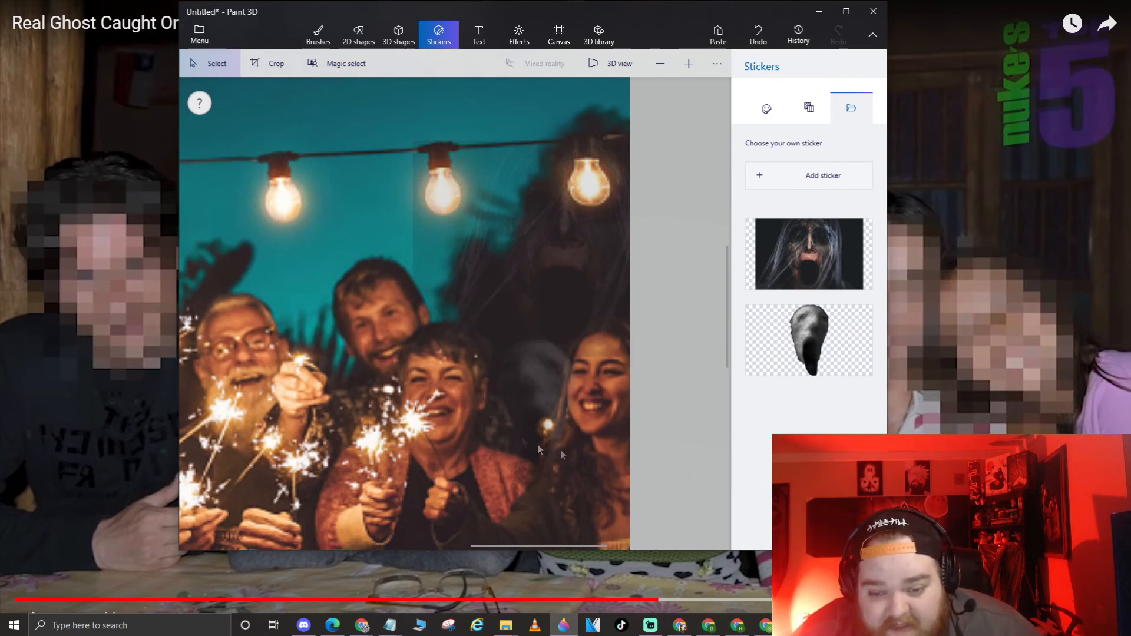
{"action": "mouse_move", "coordinate": [397, 312]}
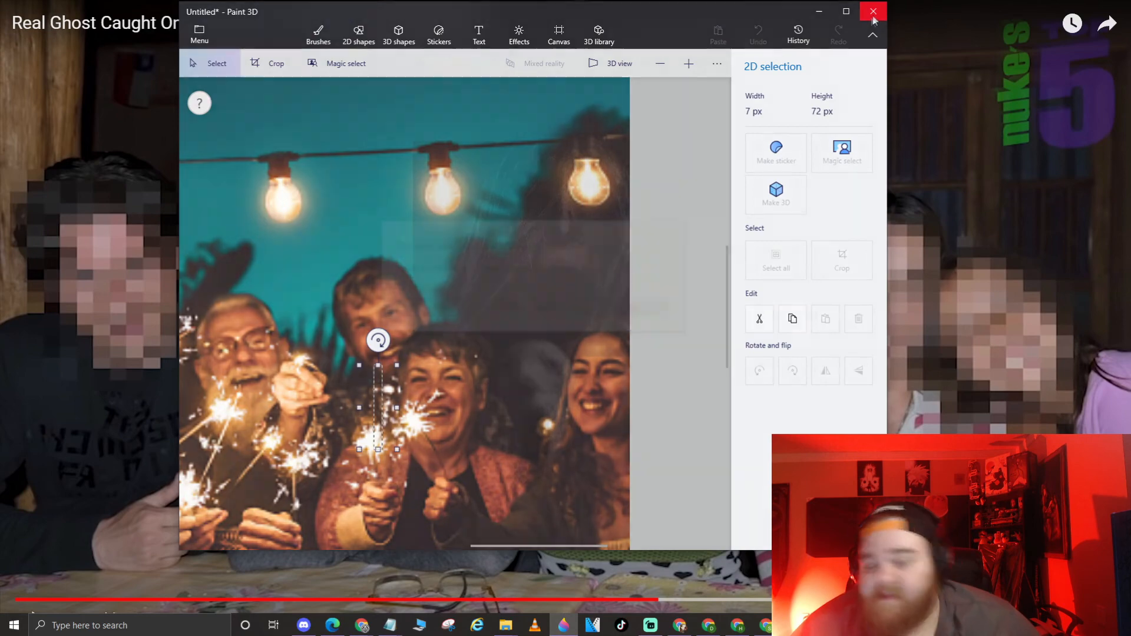
Close Paint 3D without saving the edited photo.
{"action": "left_click", "coordinate": [873, 12]}
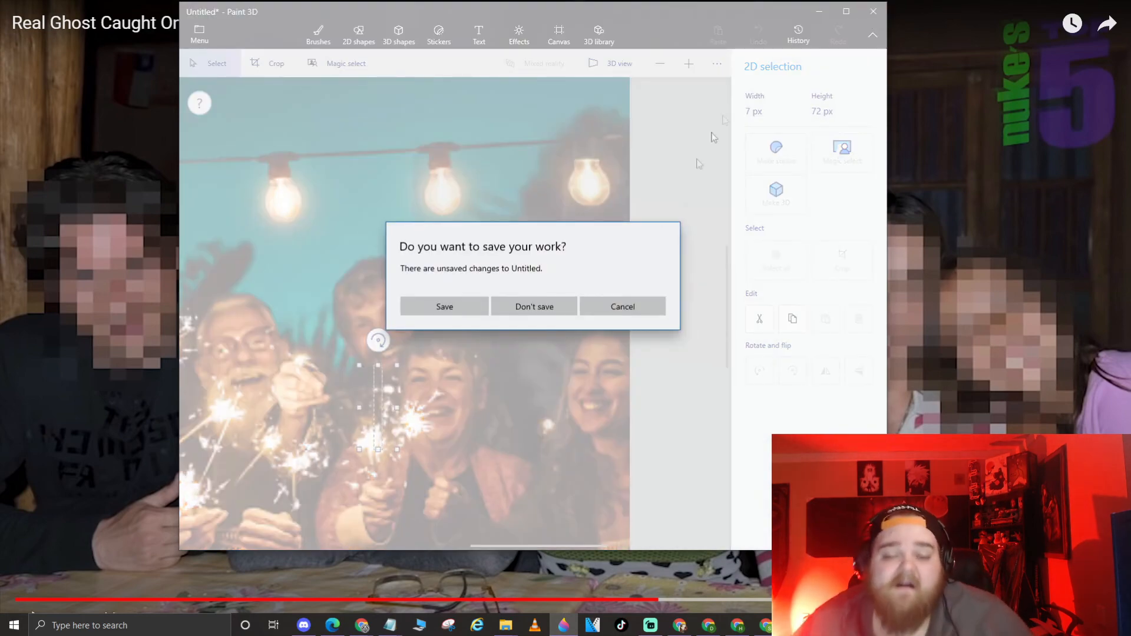
{"action": "left_click", "coordinate": [534, 306]}
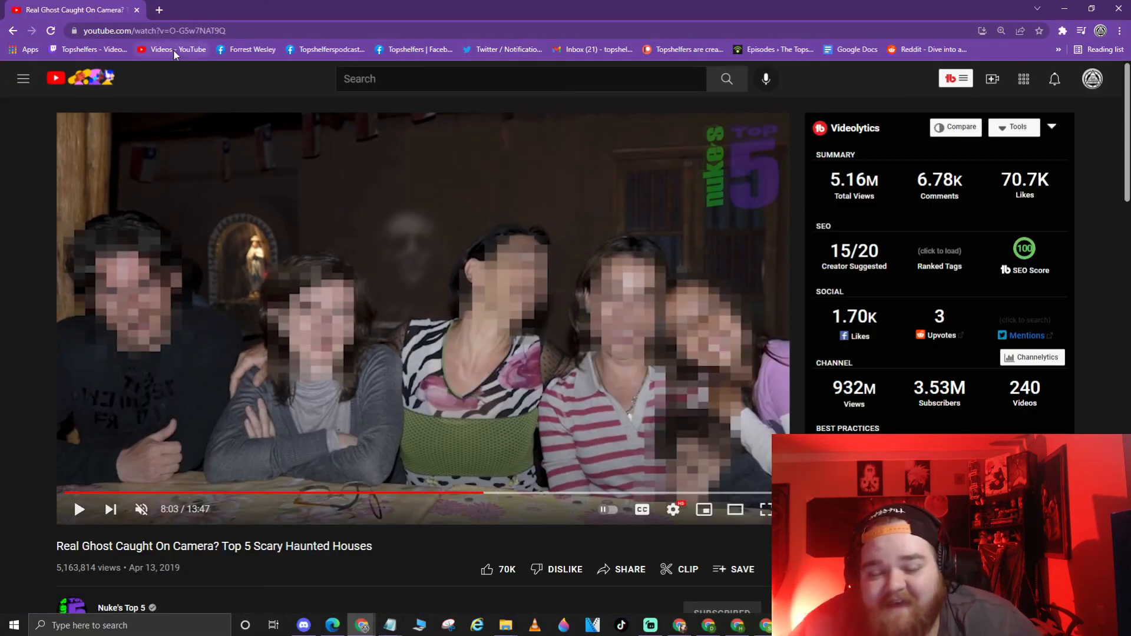
{"action": "mouse_move", "coordinate": [173, 49]}
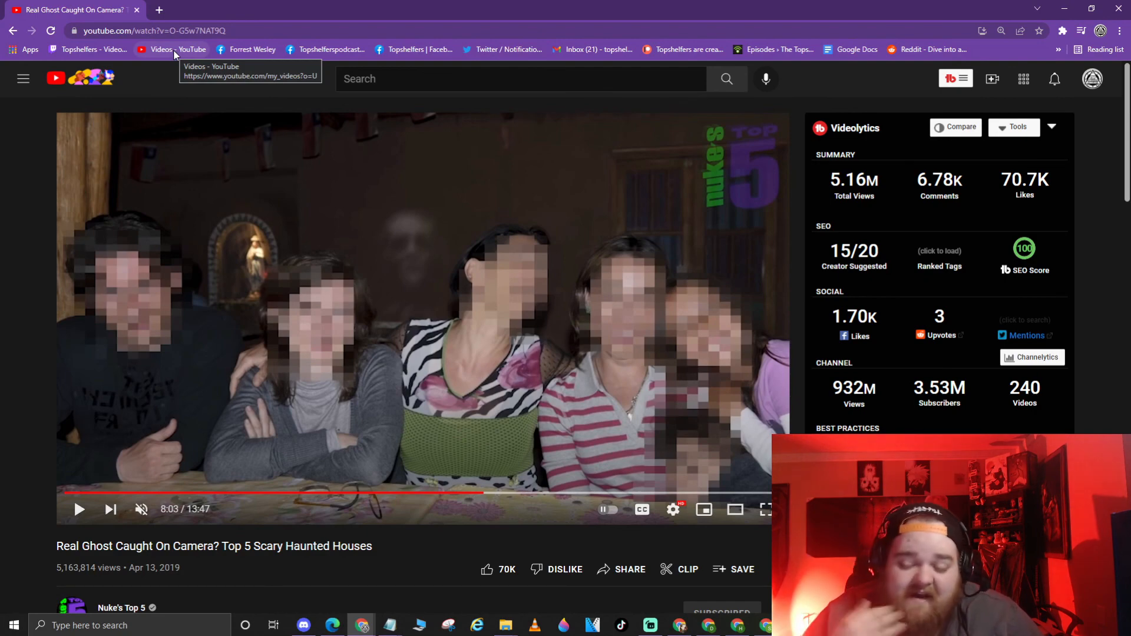